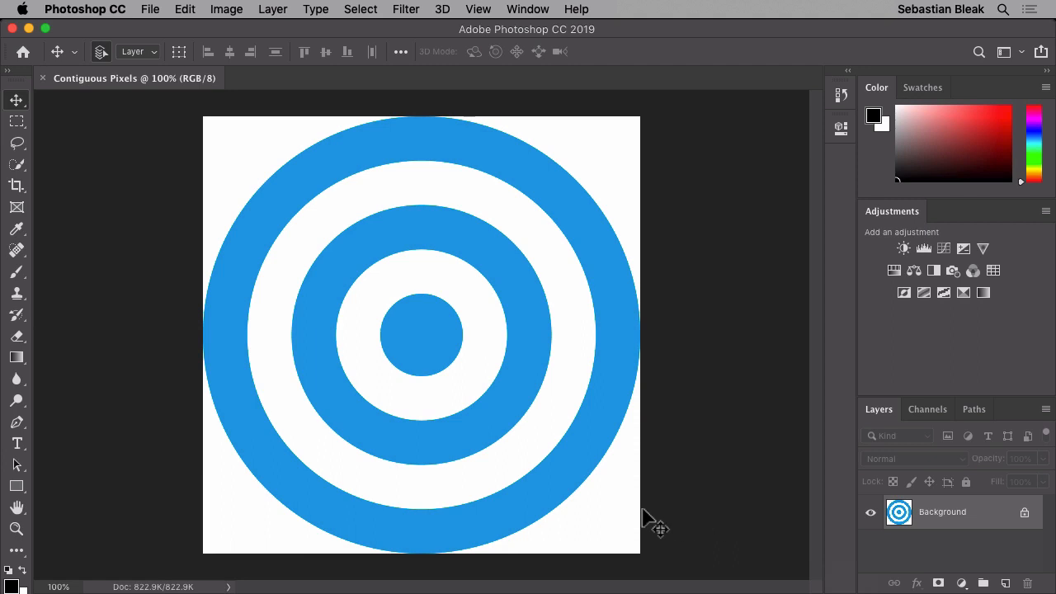
Switch to the Magic Wand tool to select areas of similar colour
click(16, 163)
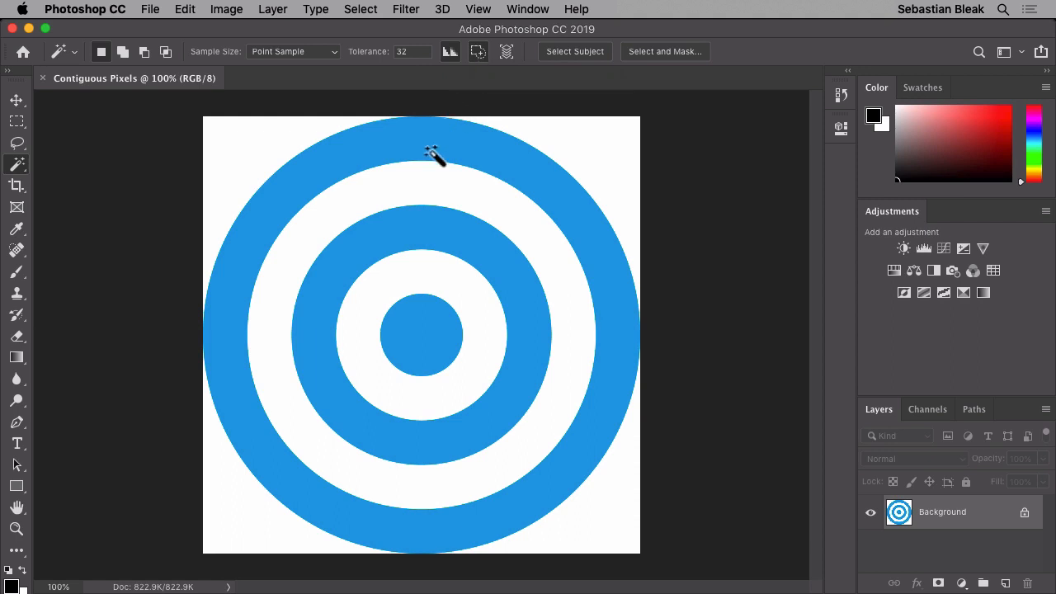
click(433, 239)
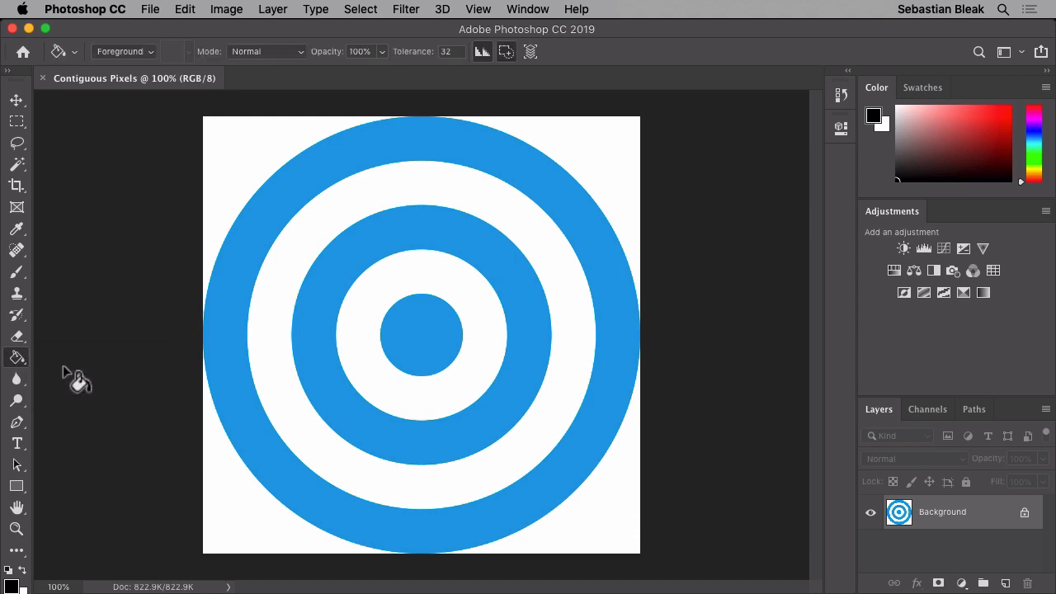
mouse_move(457, 153)
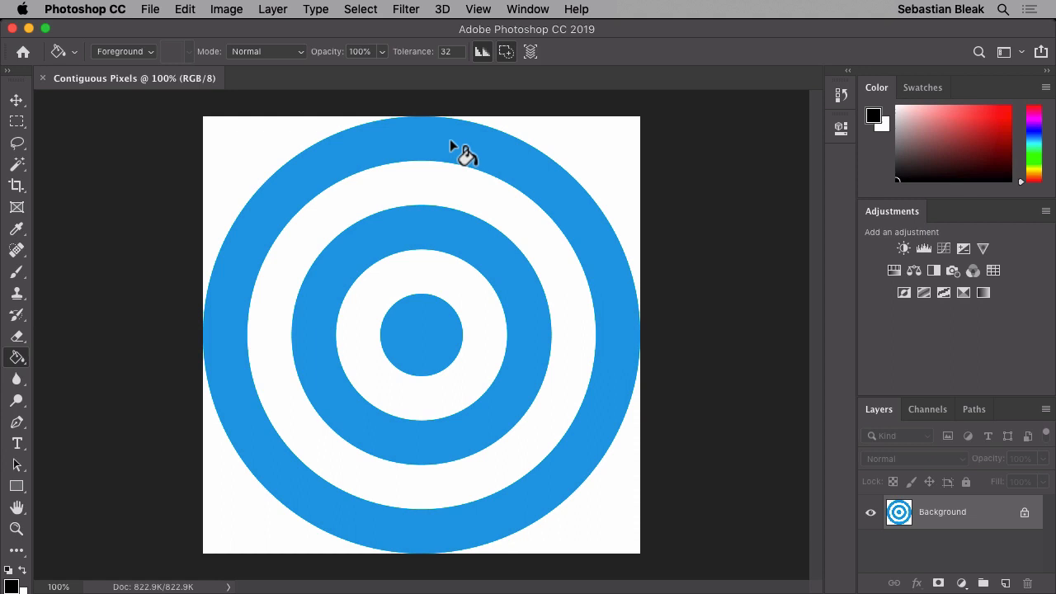
Fill a blue ring with the non-contiguous Paint Bucket, turning every blue ring and the centre dot black
click(468, 155)
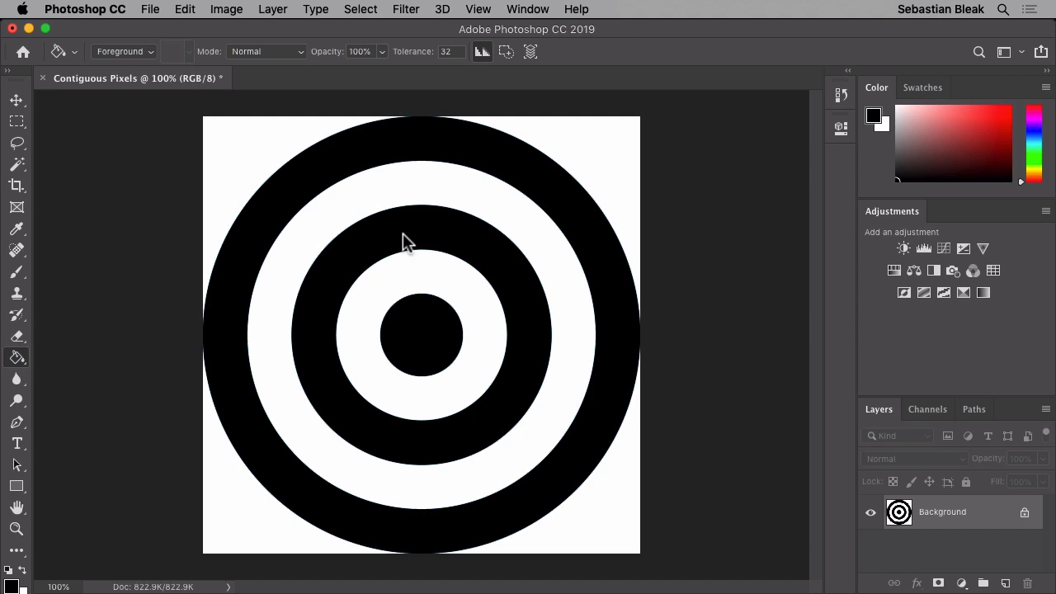